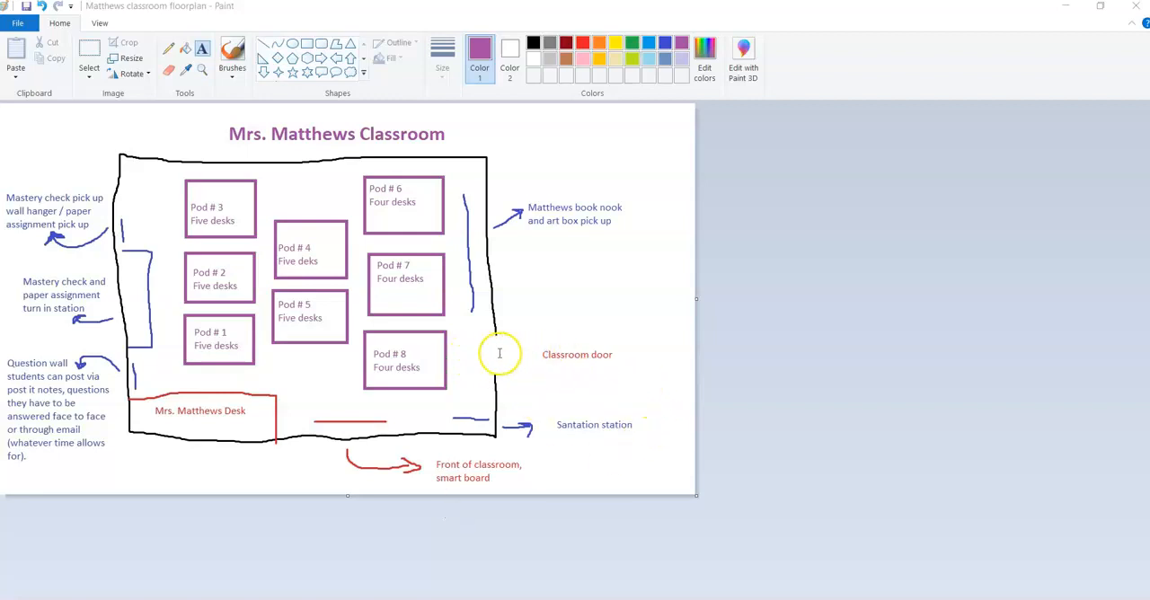
mouse_move(548, 336)
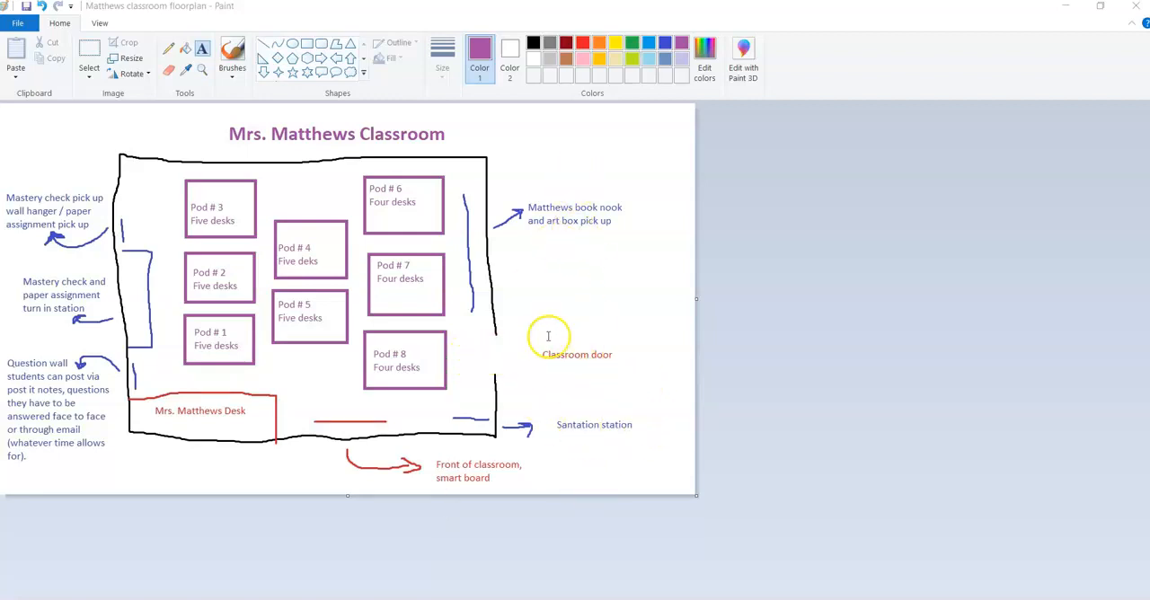
mouse_move(463, 348)
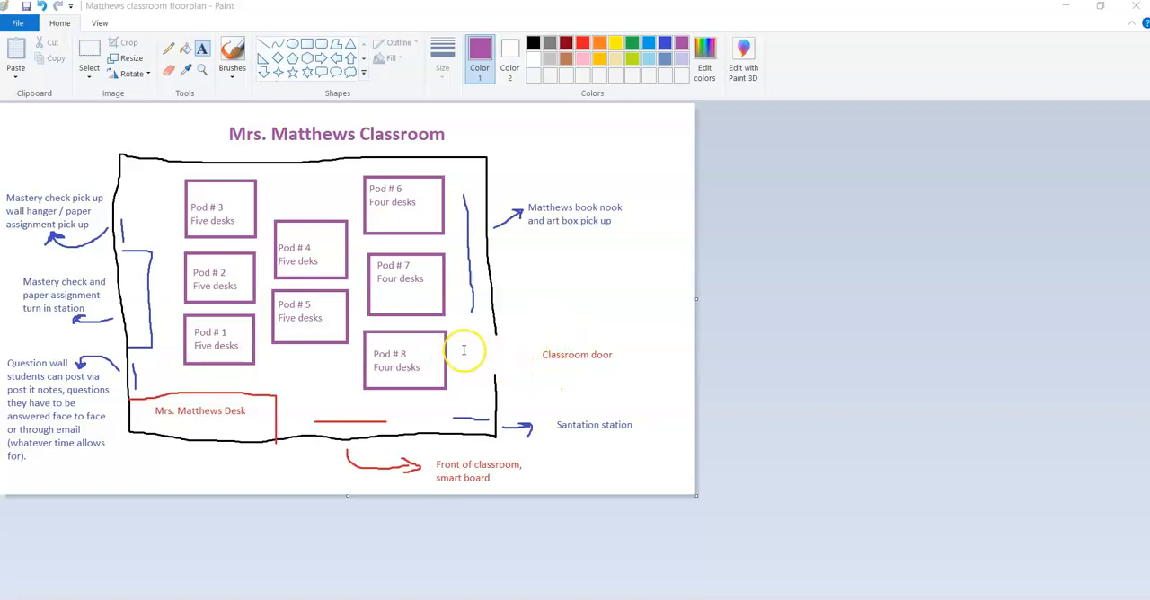
mouse_move(492, 352)
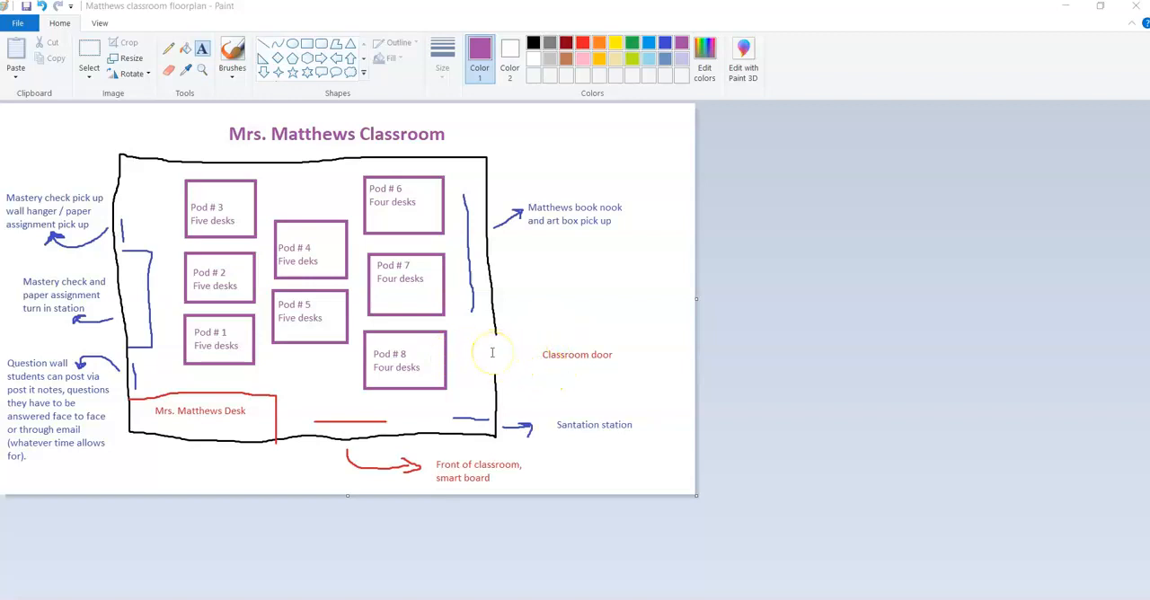
mouse_move(457, 345)
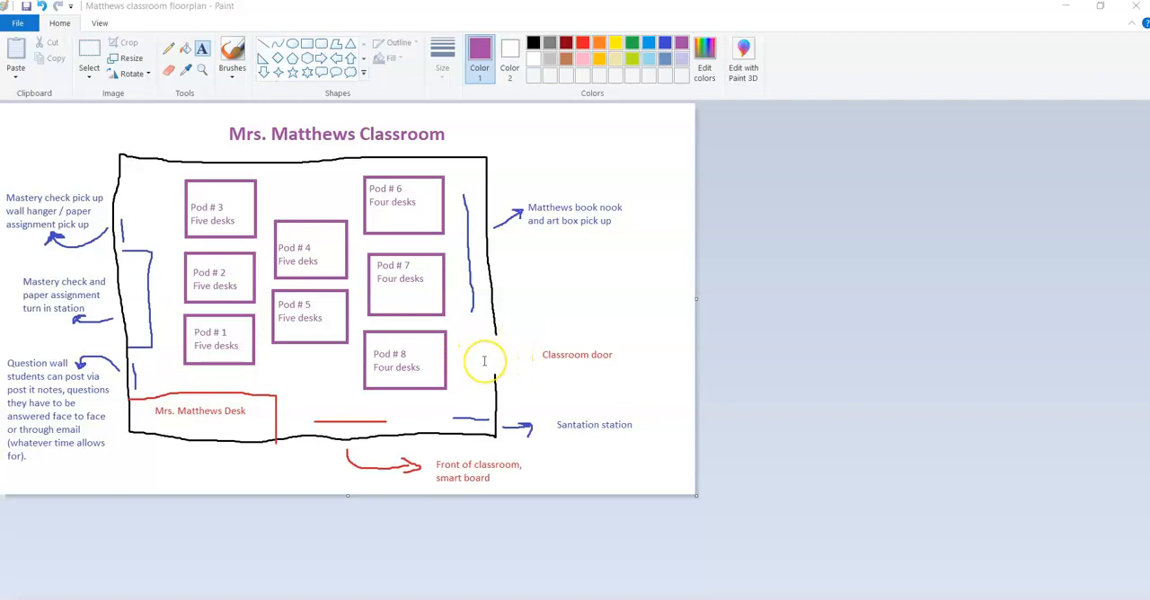
mouse_move(480, 355)
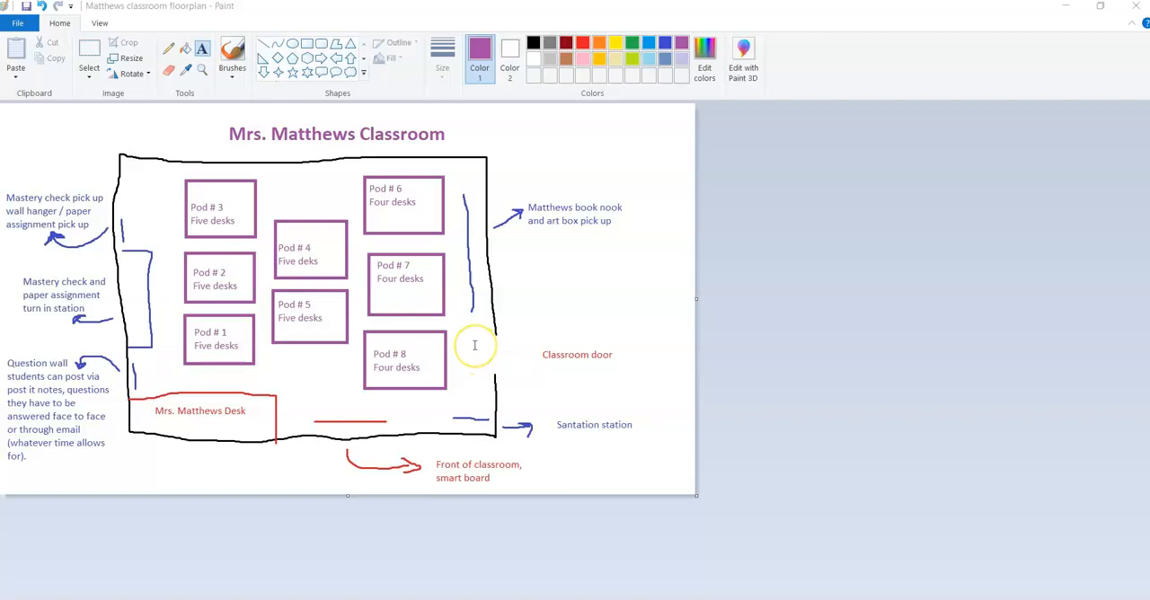
mouse_move(474, 345)
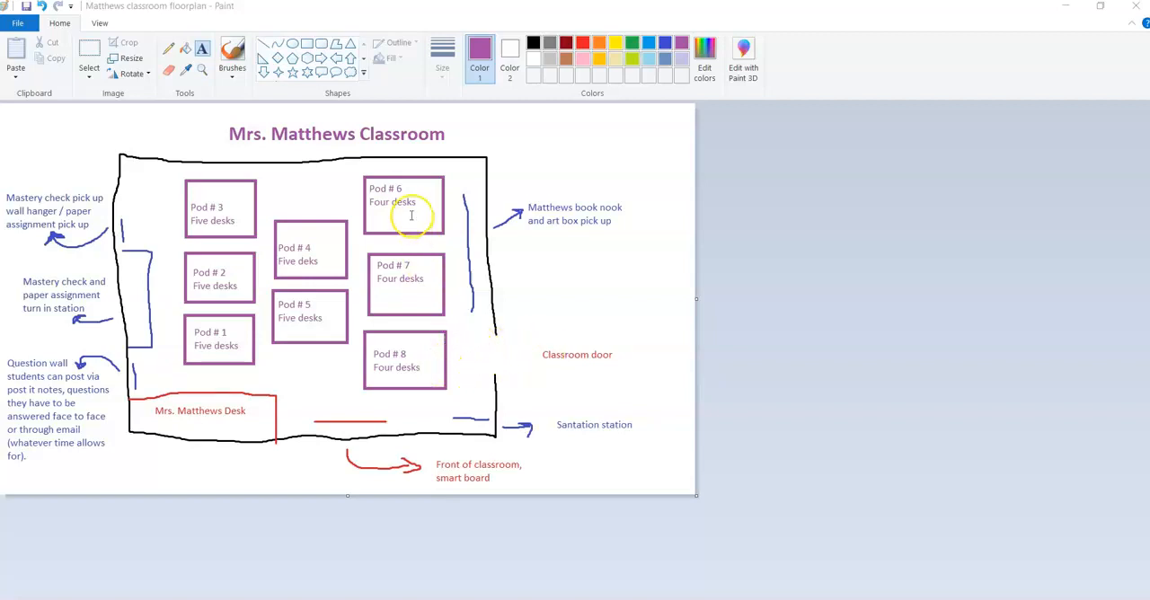
mouse_move(440, 384)
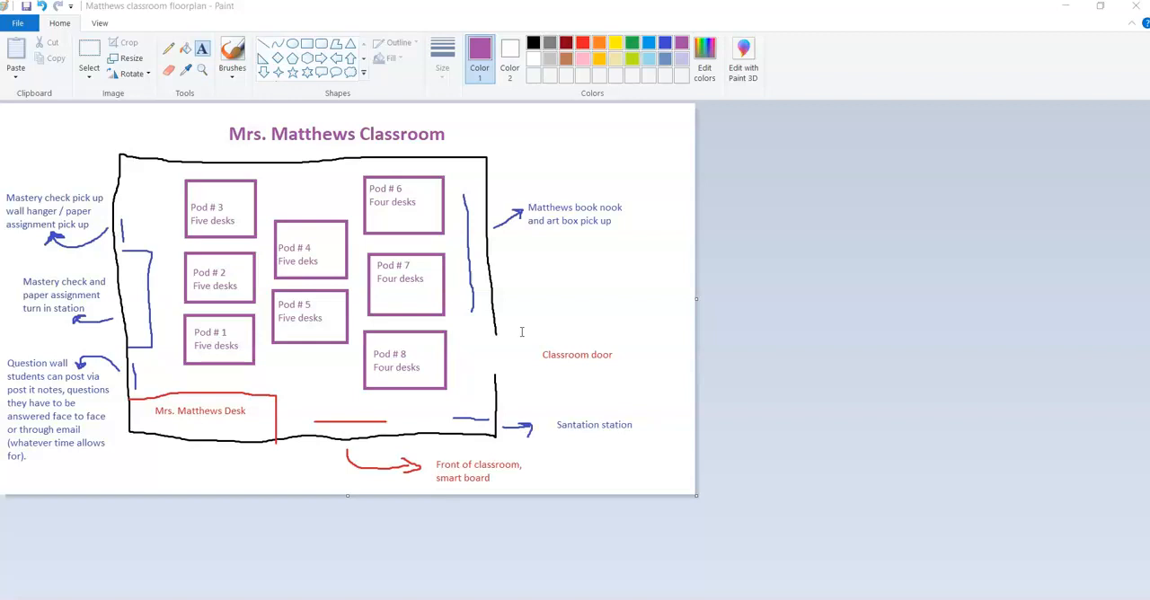
mouse_move(496, 187)
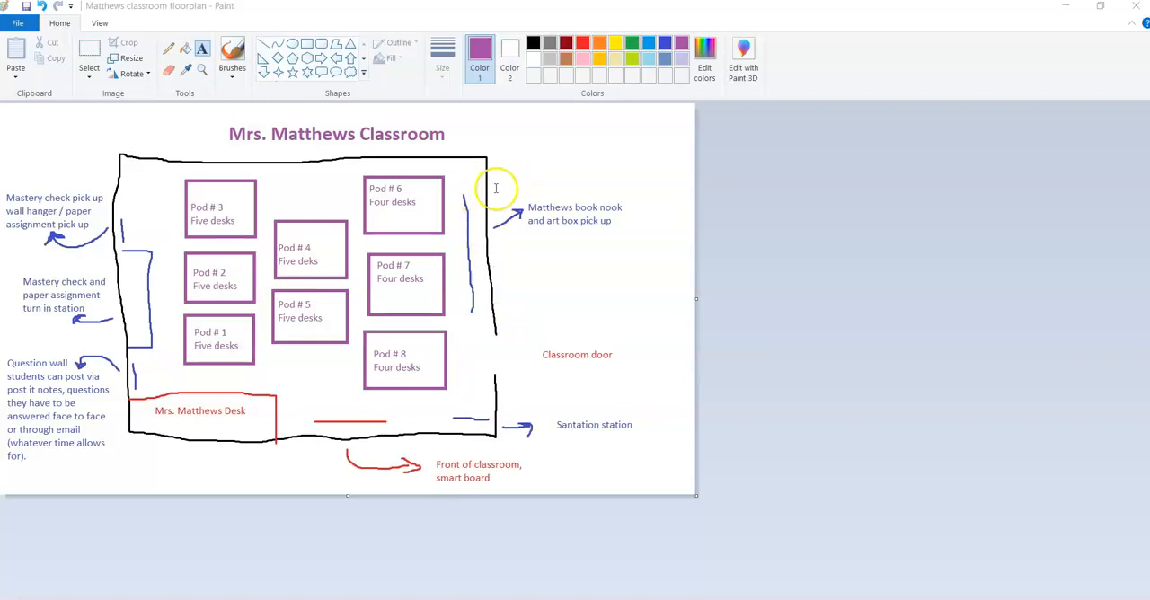
mouse_move(471, 212)
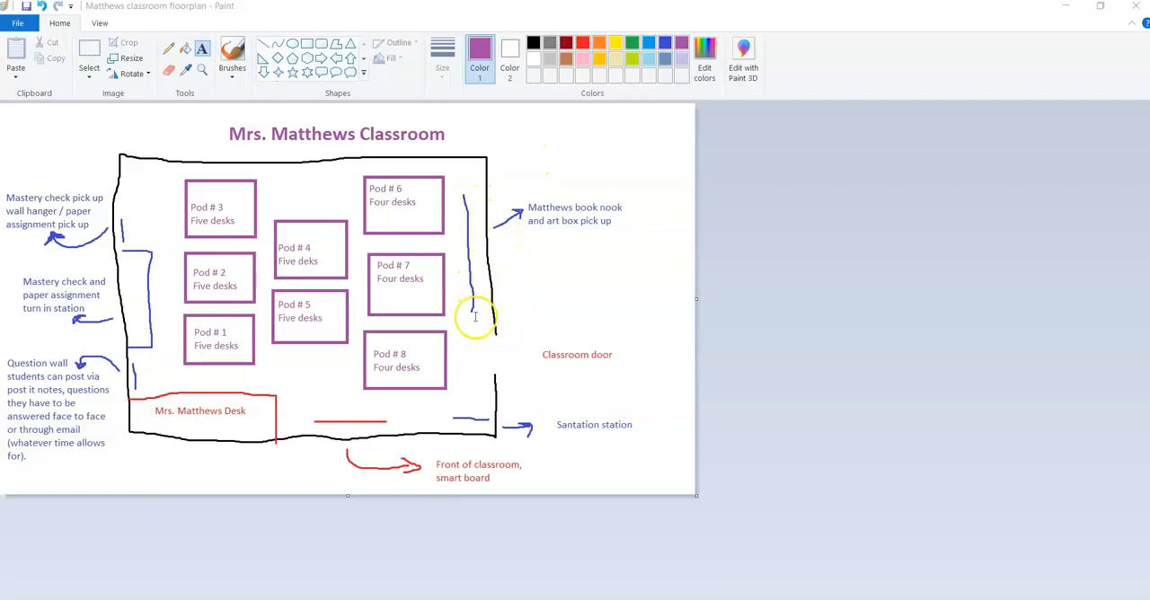
mouse_move(467, 201)
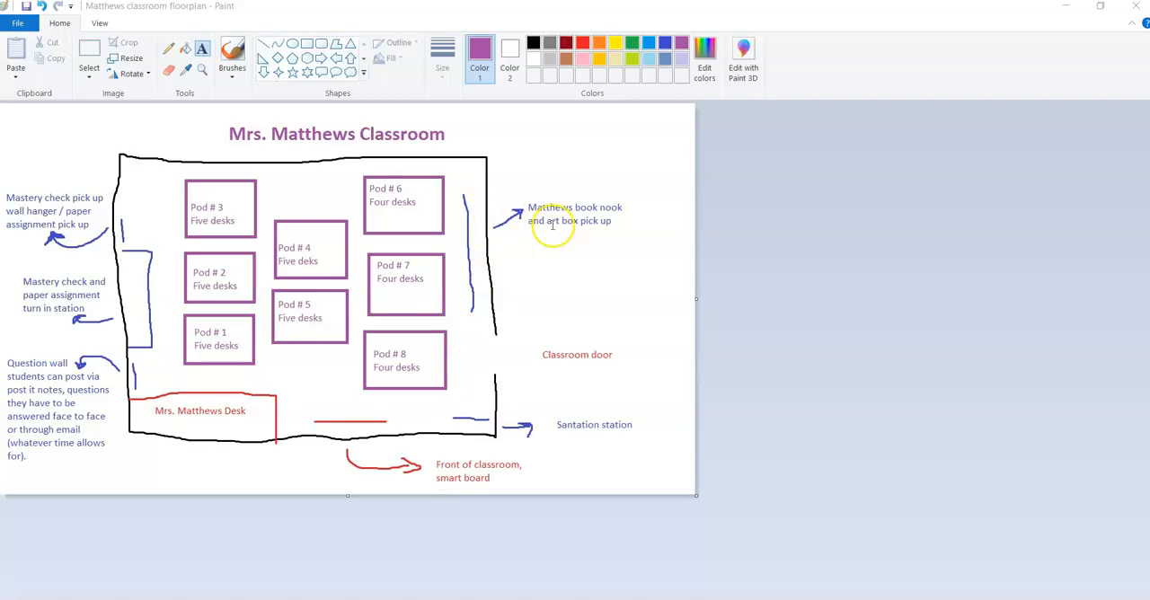
mouse_move(456, 212)
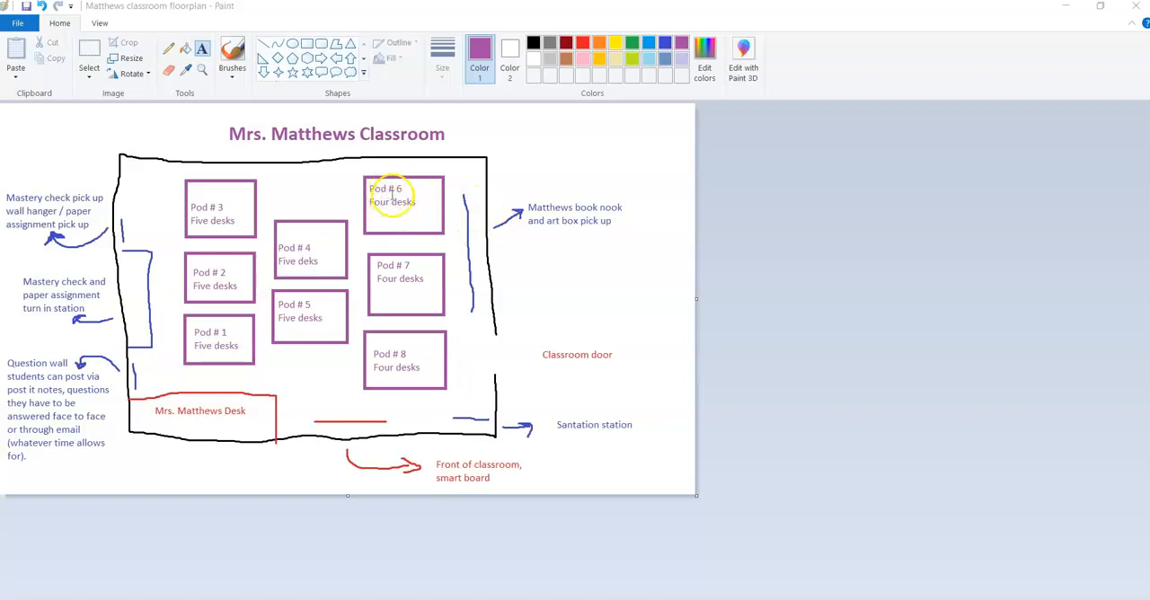
mouse_move(581, 199)
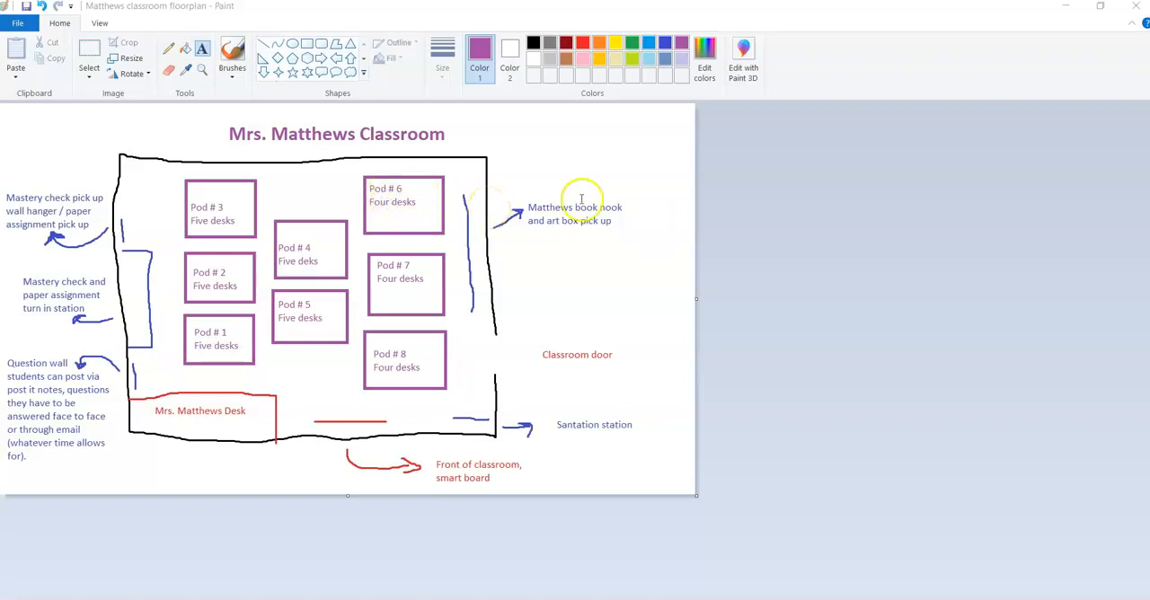
mouse_move(475, 429)
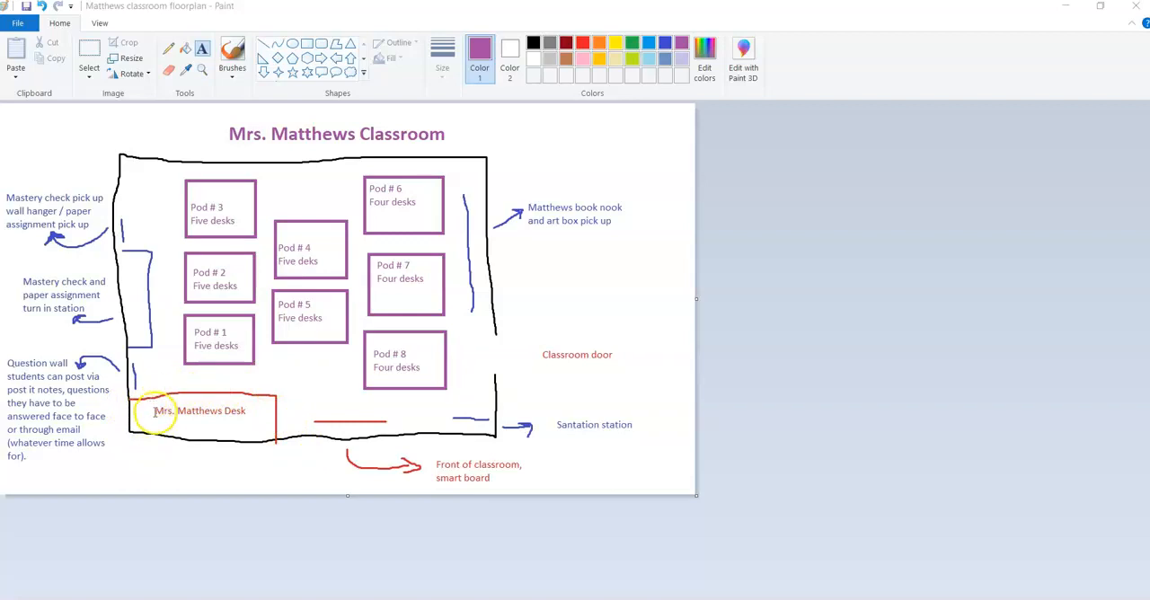
mouse_move(194, 438)
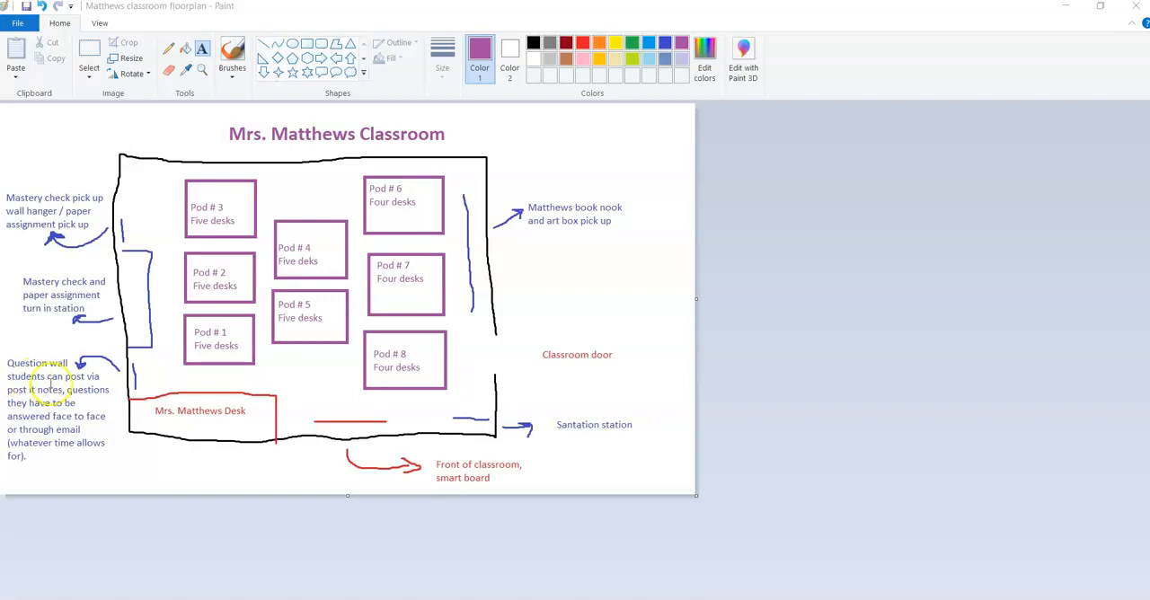
mouse_move(135, 363)
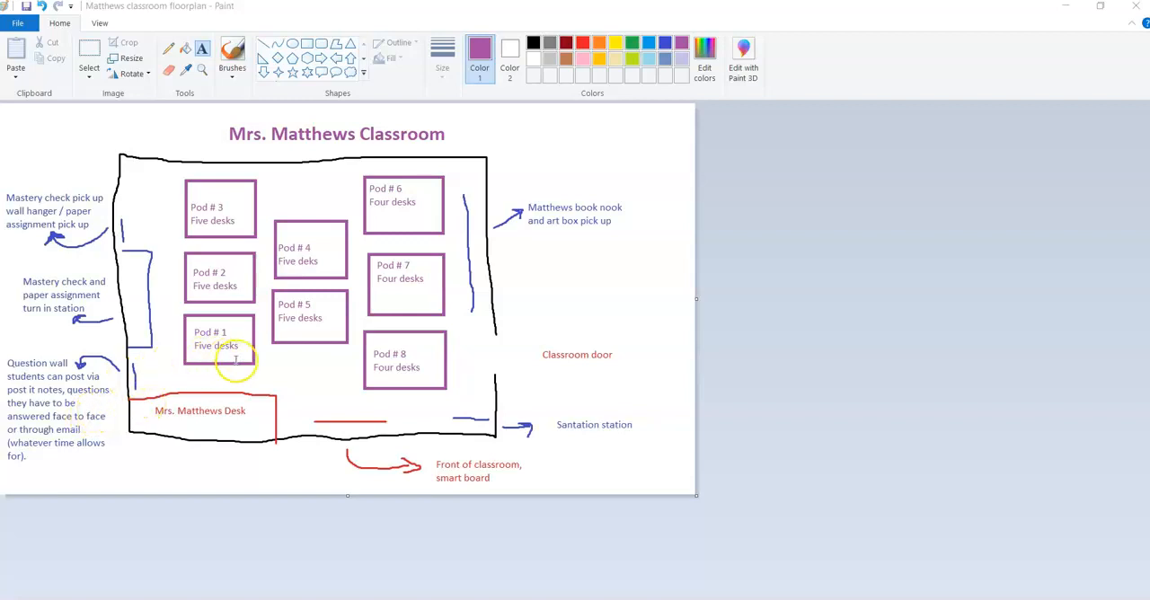
mouse_move(162, 363)
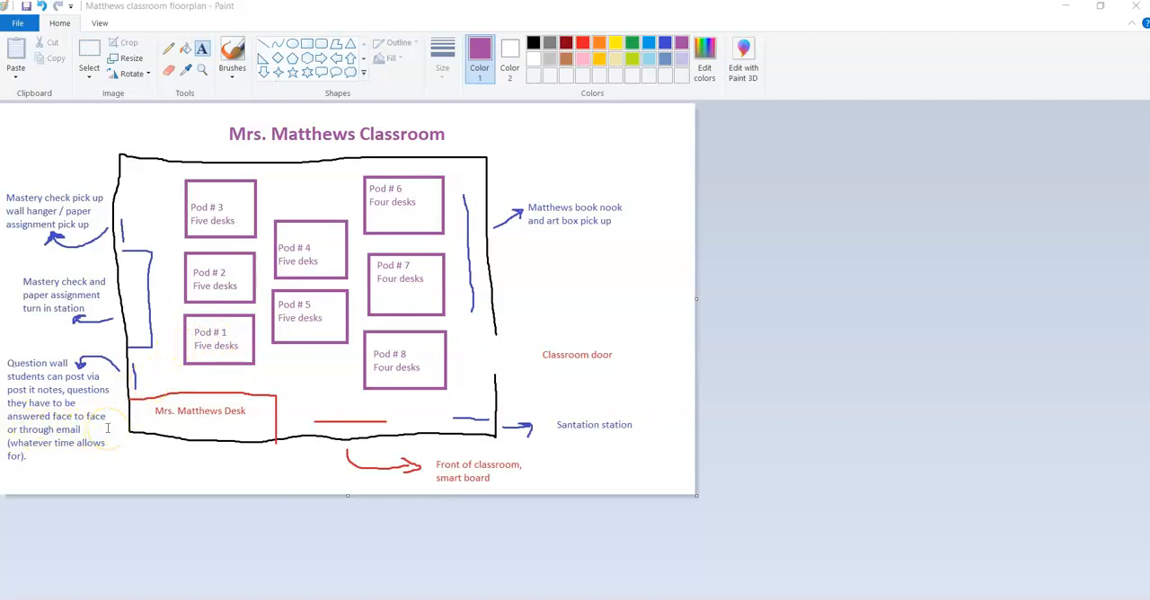
mouse_move(65, 458)
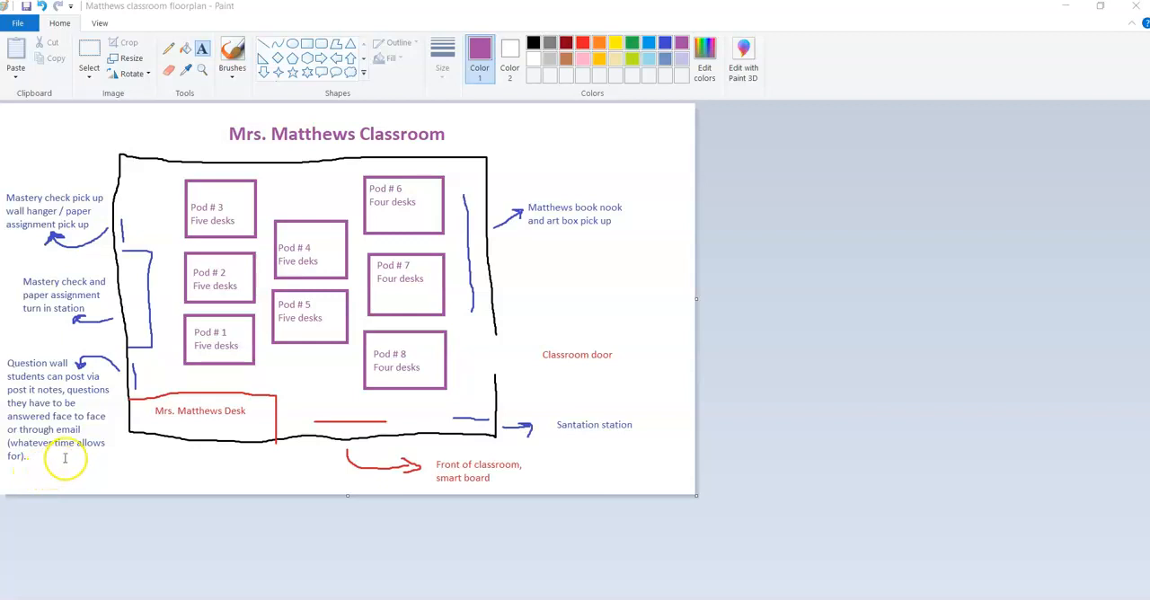
mouse_move(253, 337)
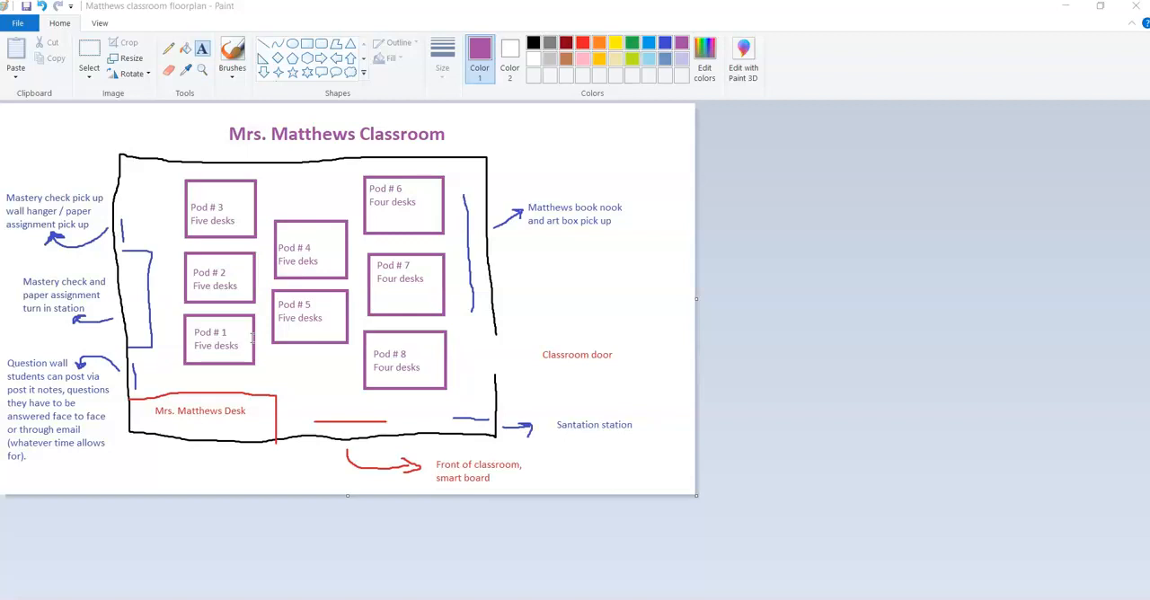
mouse_move(143, 285)
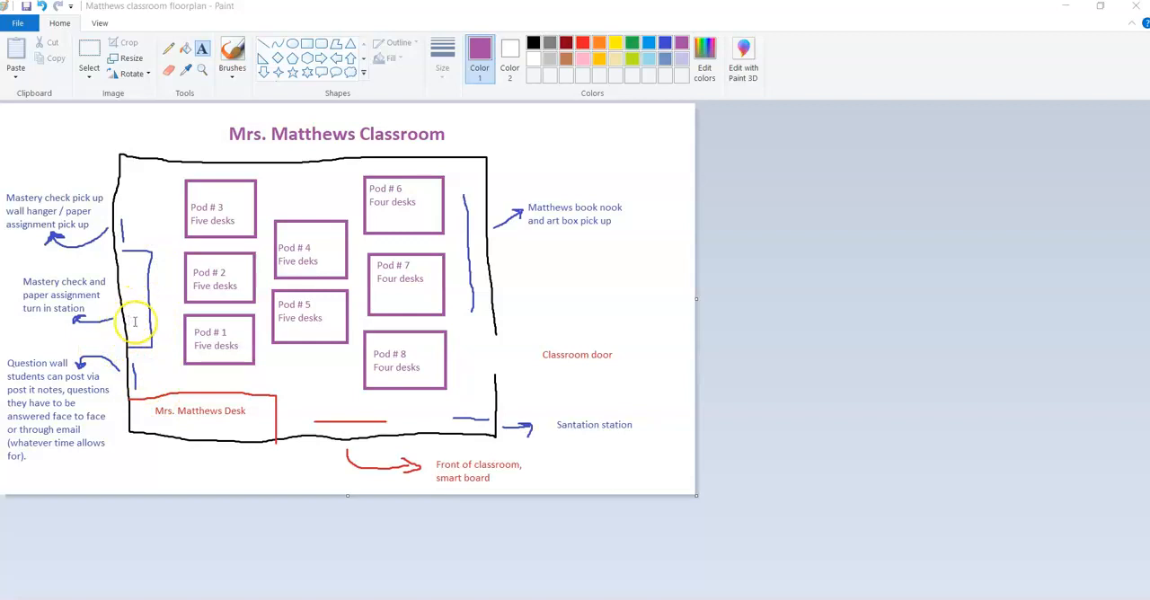
mouse_move(130, 262)
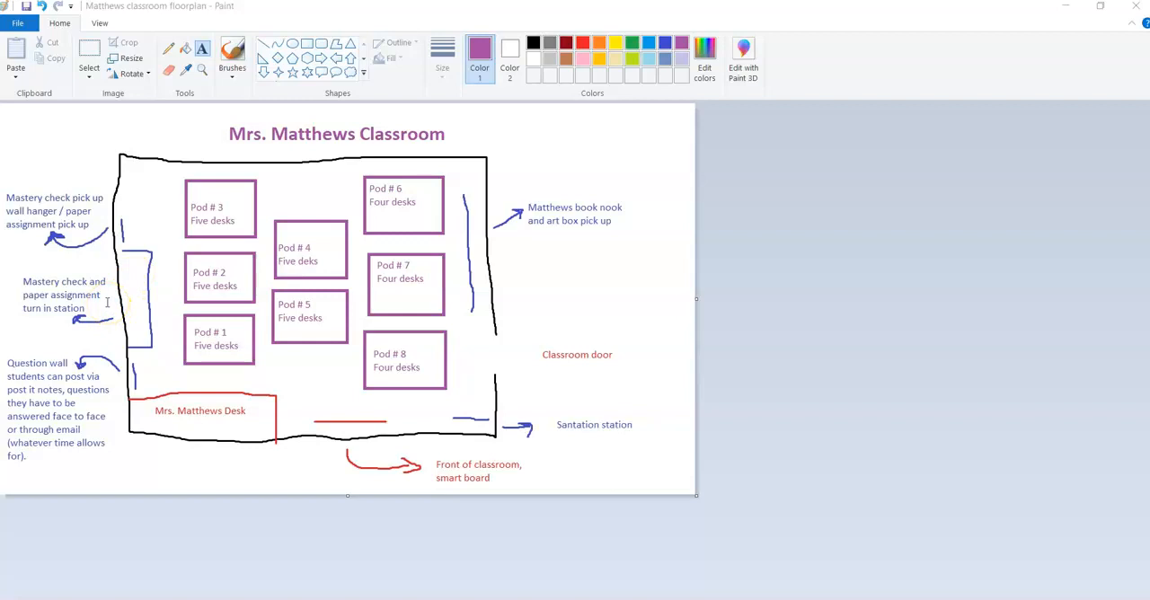
mouse_move(115, 266)
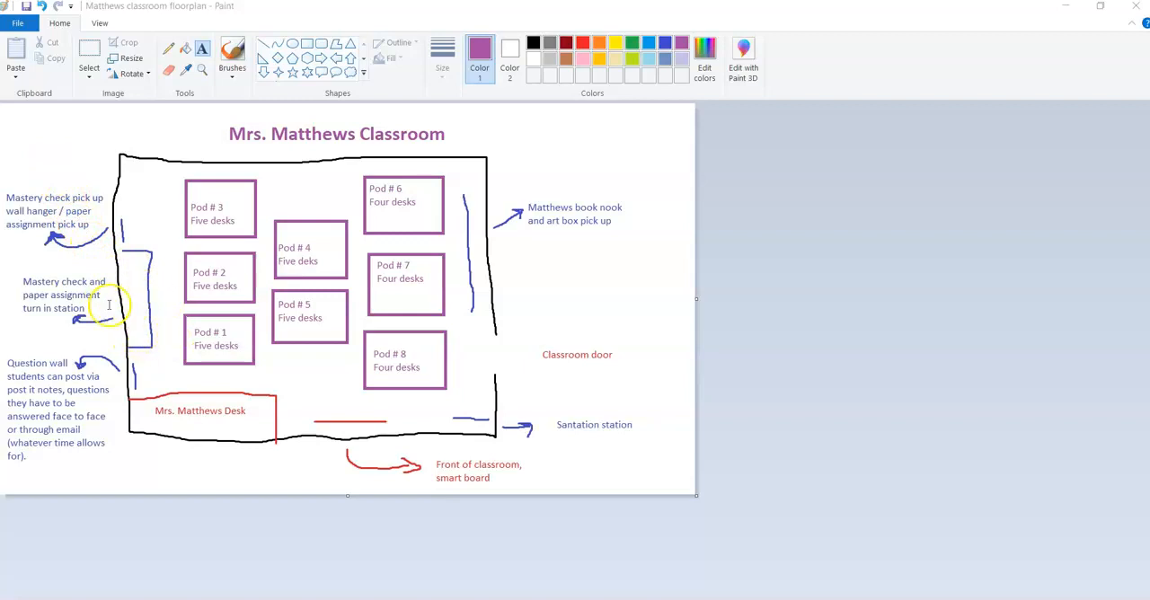
mouse_move(97, 264)
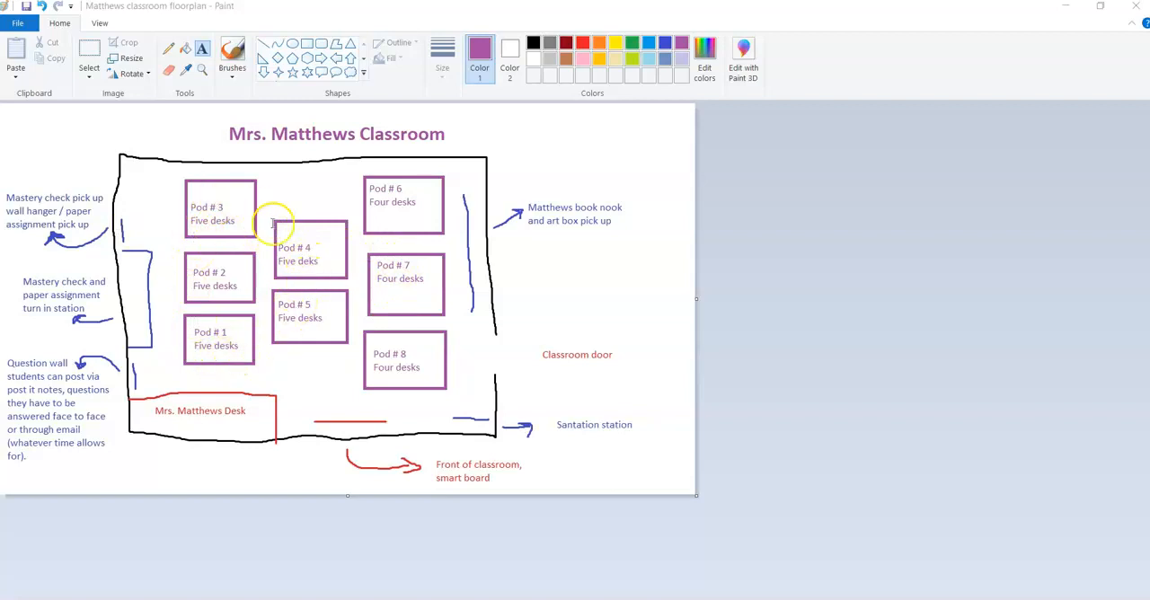
mouse_move(140, 226)
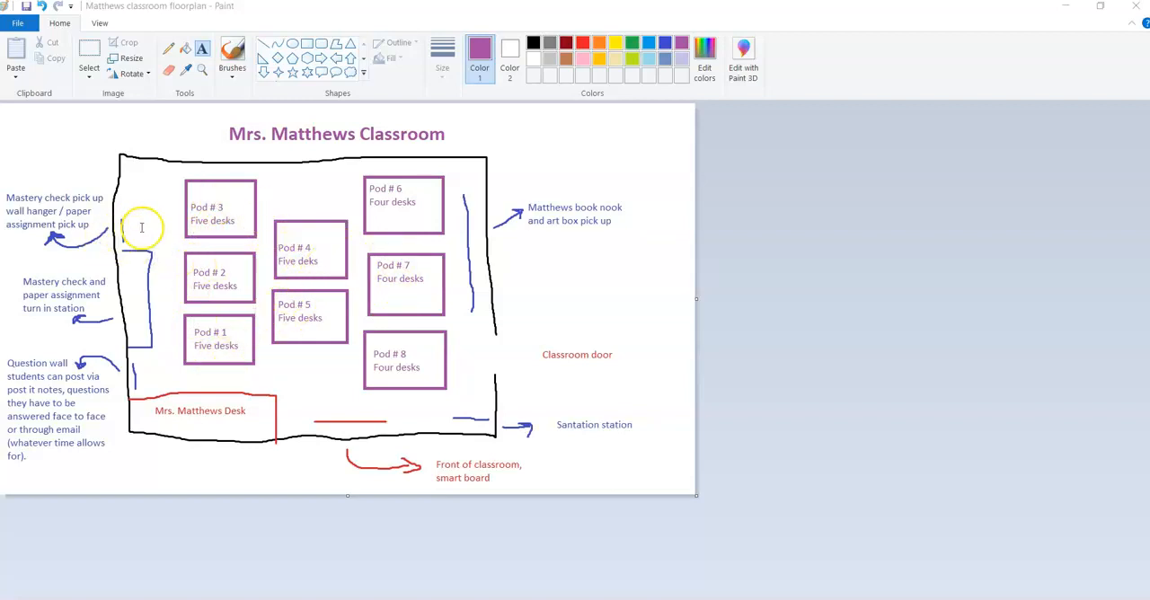
mouse_move(334, 304)
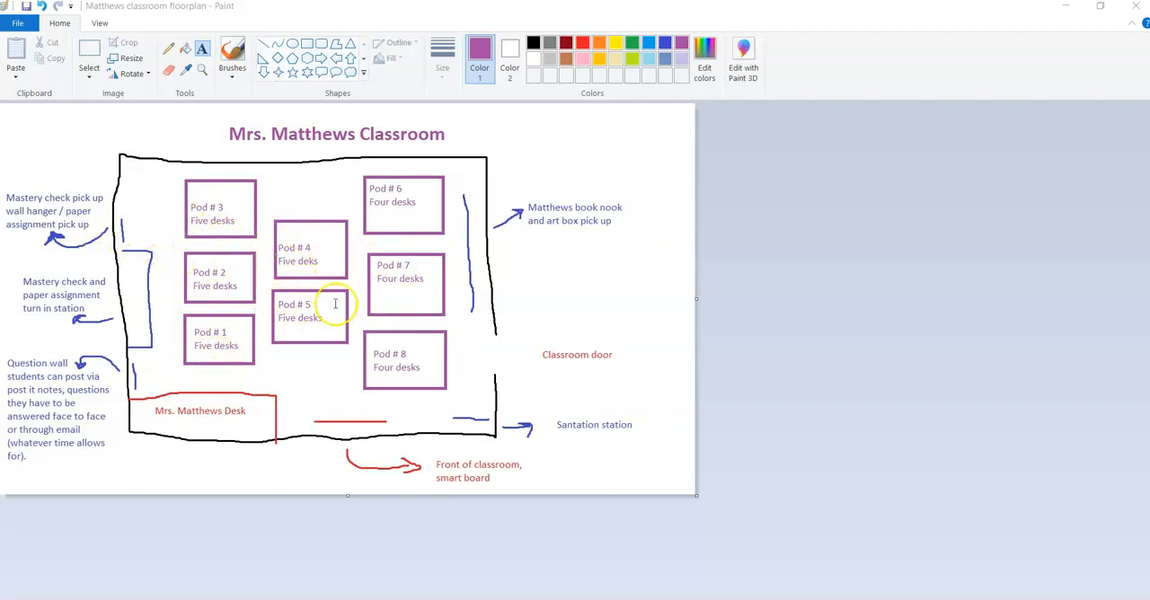
mouse_move(285, 330)
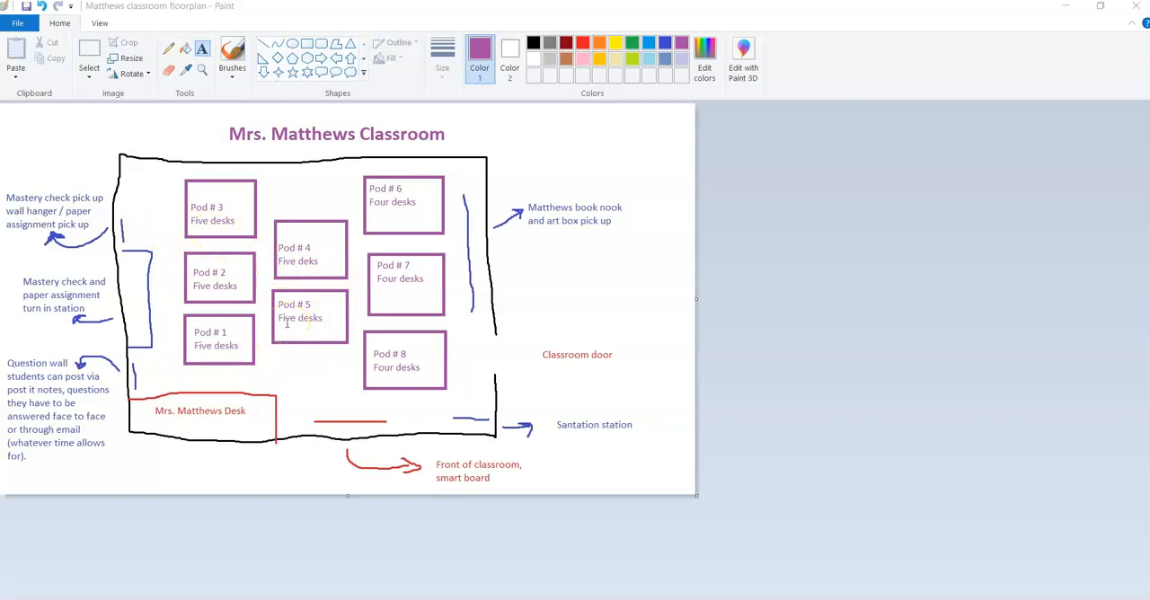